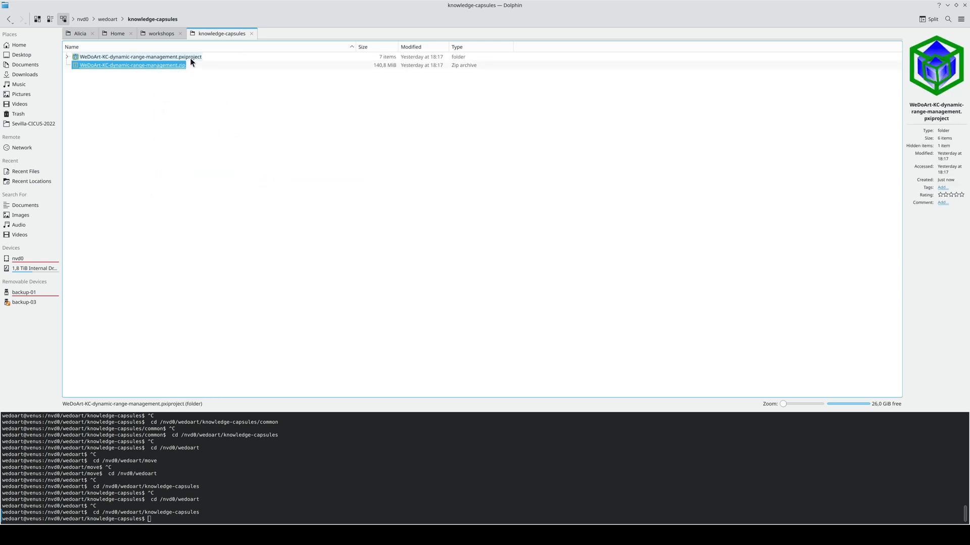
Launch the Knowledge Capsule documentation at its CONTINUE READING entry in the embedded browser
left_click(136, 57)
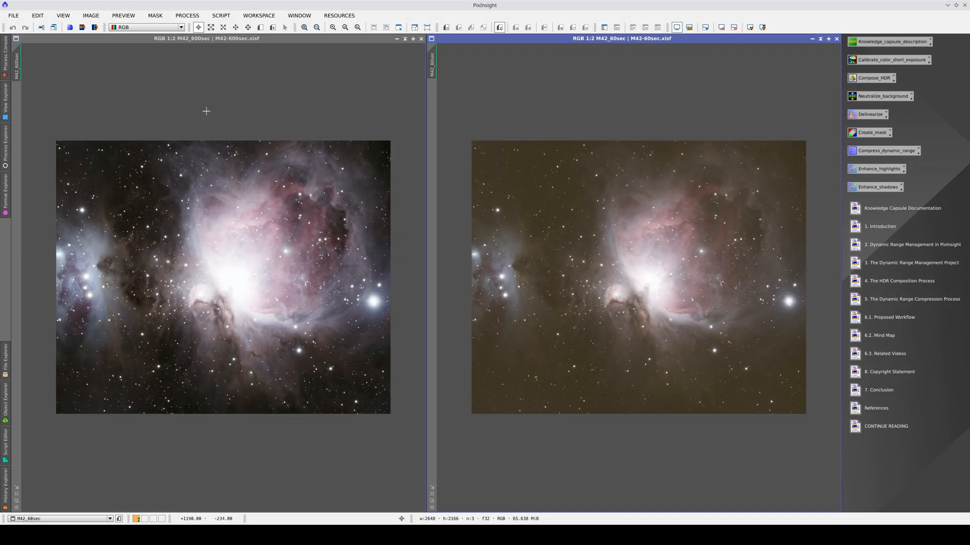
mouse_move(774, 407)
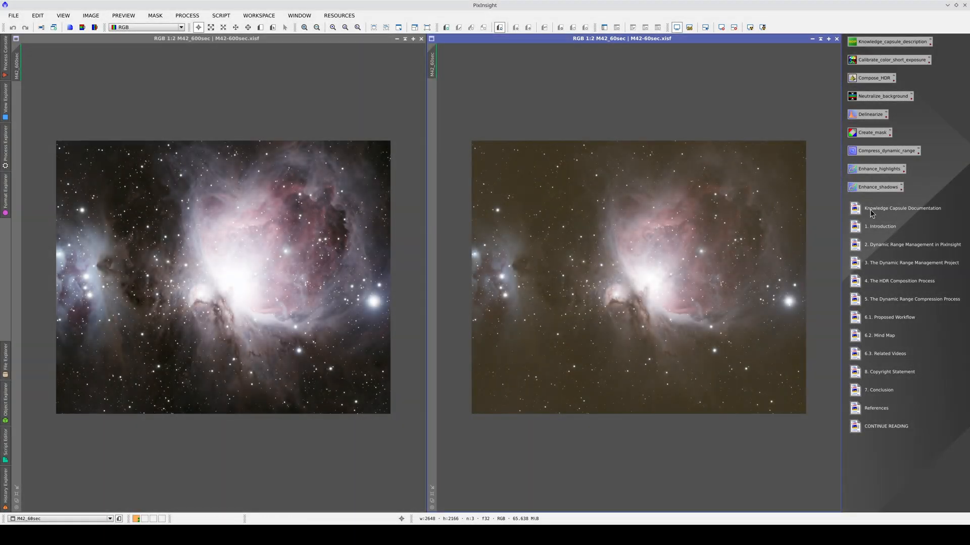
left_click(901, 208)
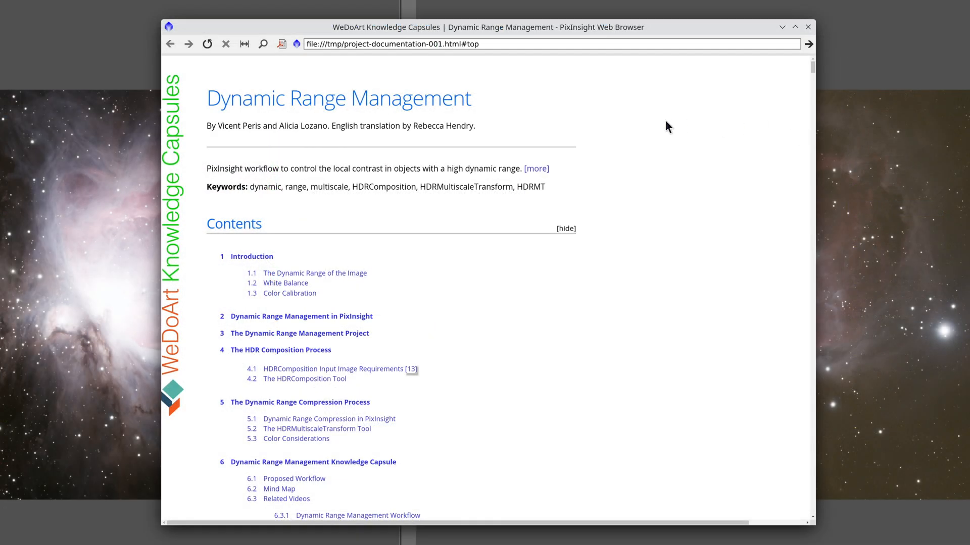
left_click(285, 283)
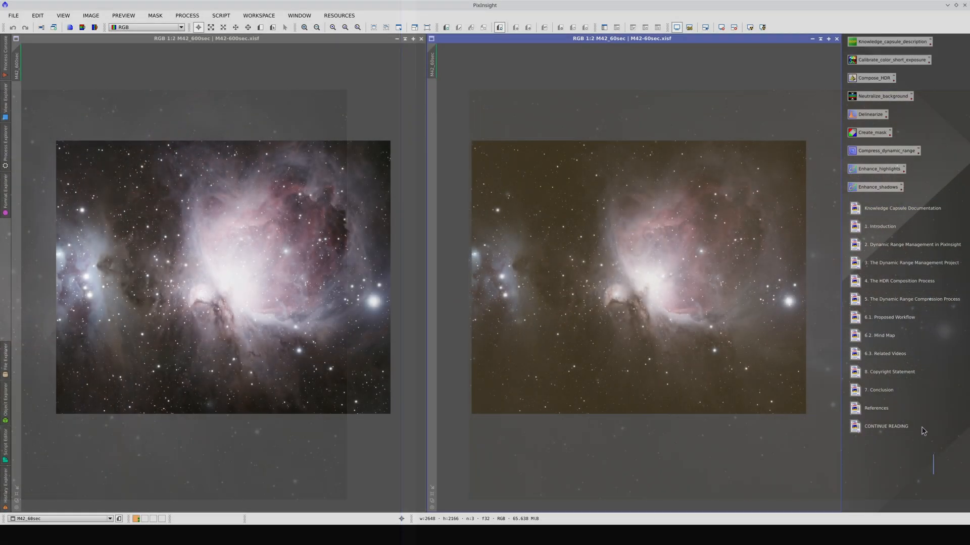
left_click(889, 317)
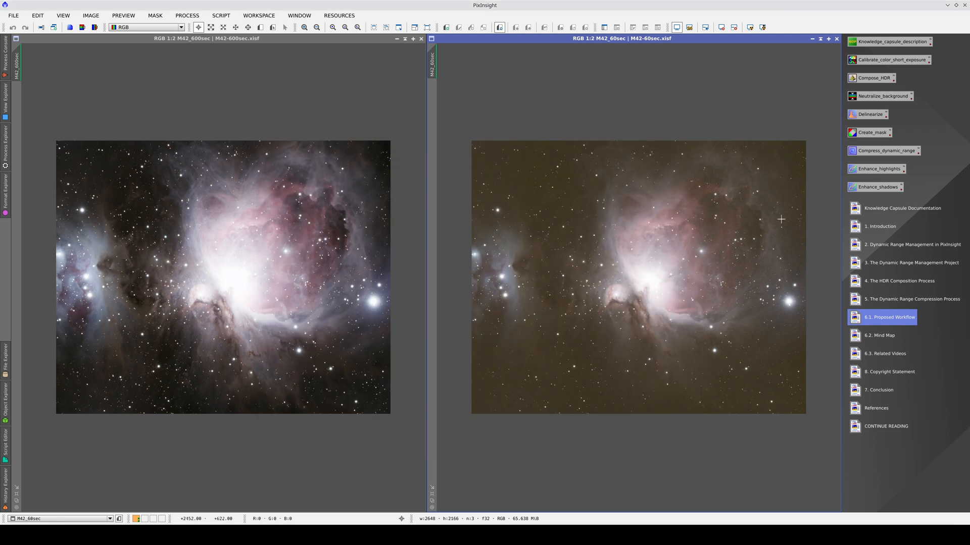
left_click(886, 426)
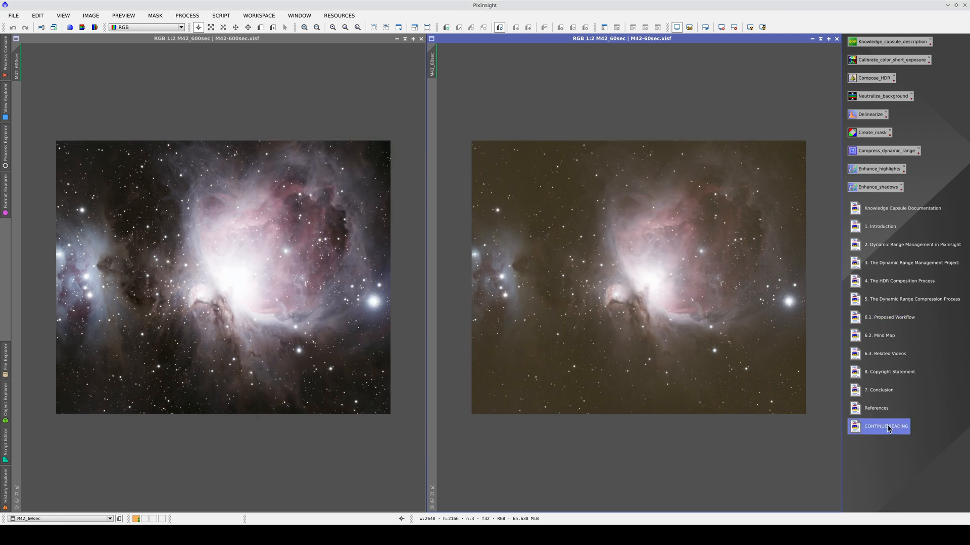
left_click(878, 426)
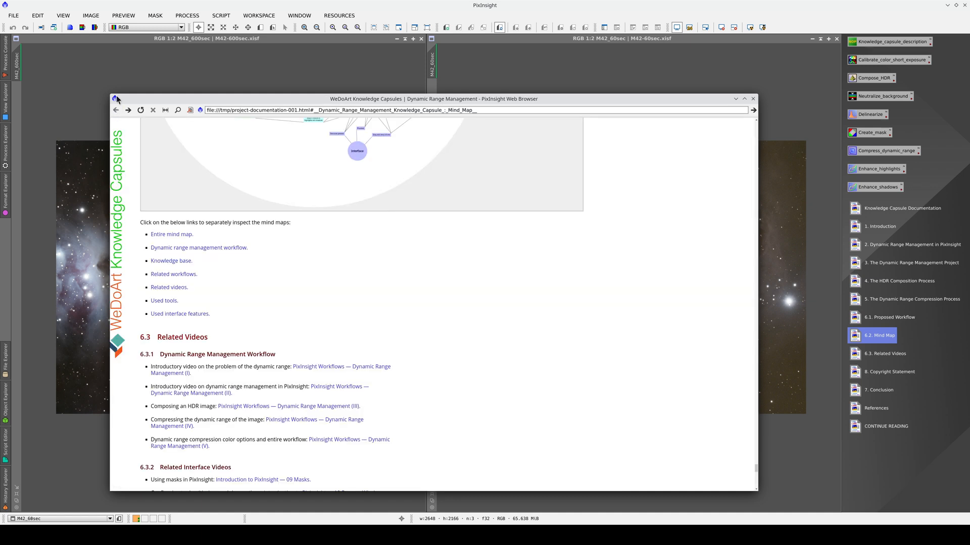
Scroll the documentation down to the 6.3 Related Videos section
scroll("down", 3)
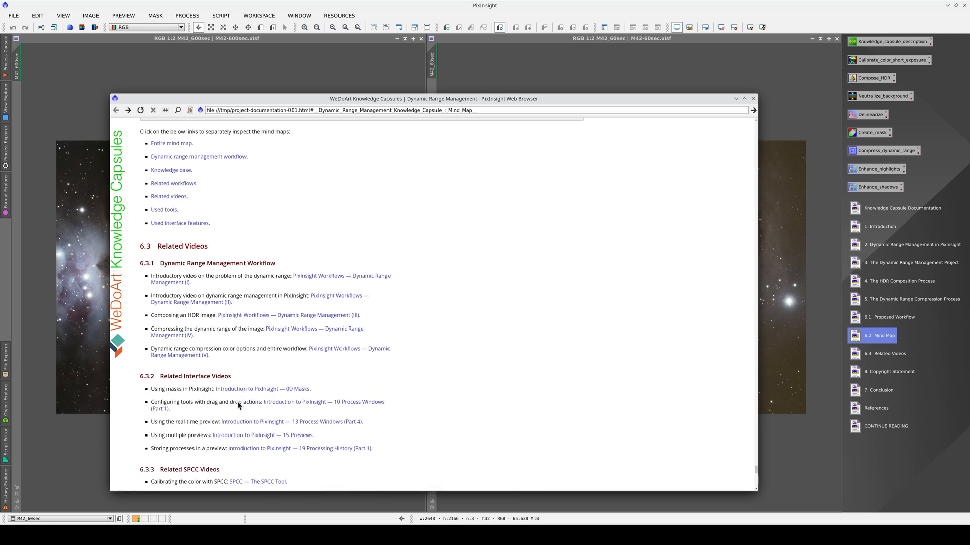